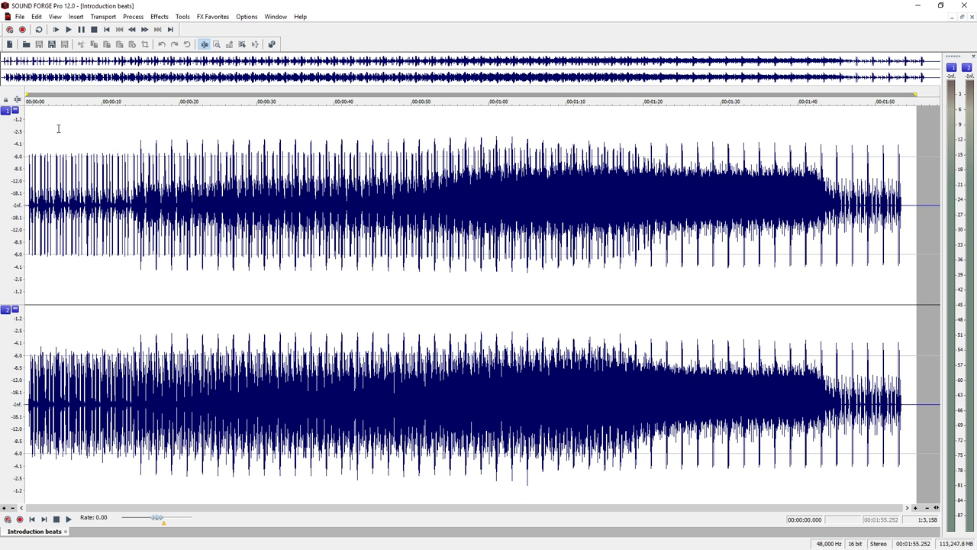
pyautogui.moveTo(56, 121)
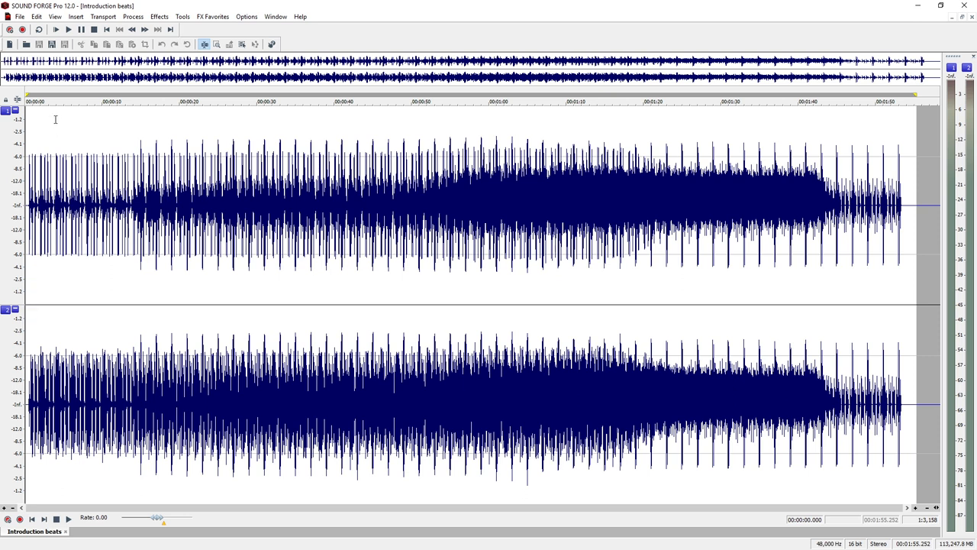
# - Point Save As at the Desktop with the file name 'SoundForge_Track 1.wav'
pyautogui.click(19, 16)
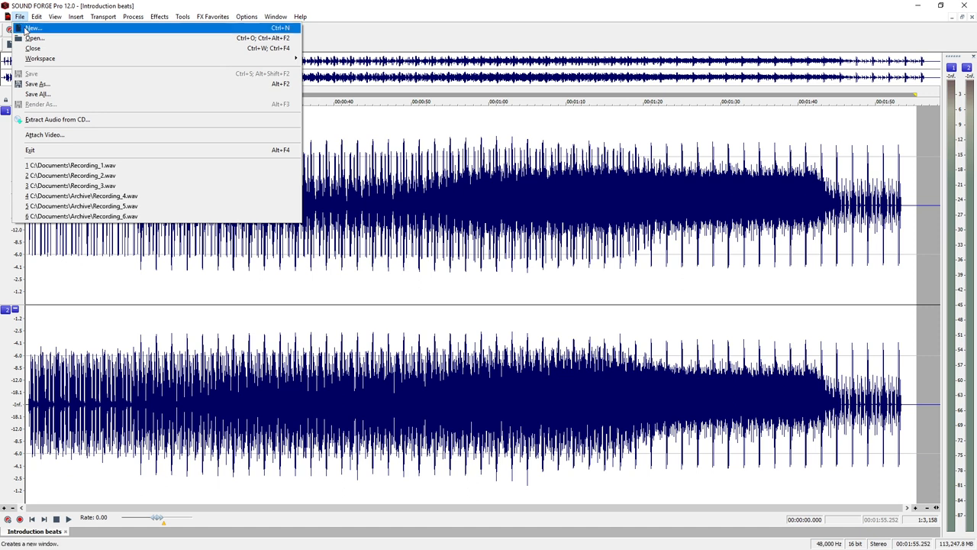
pyautogui.moveTo(37, 84)
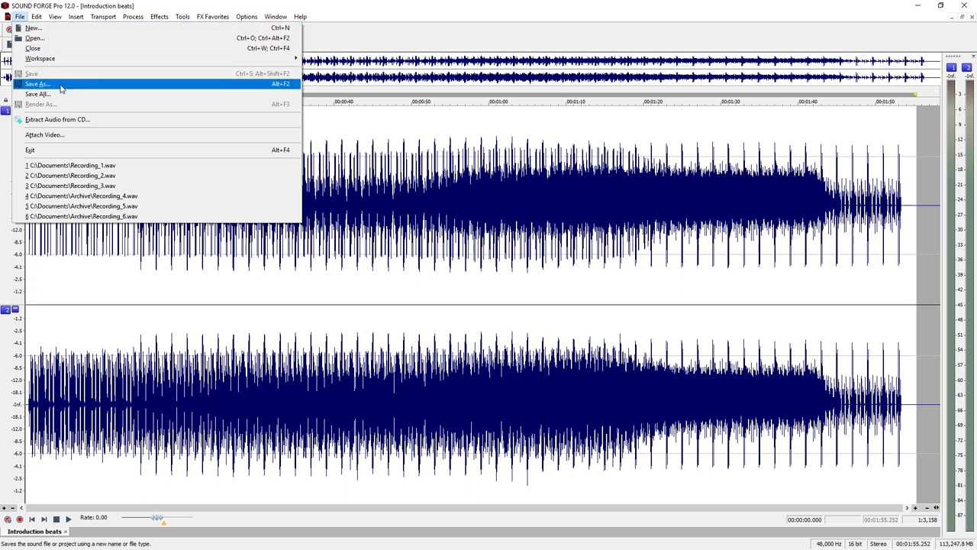
pyautogui.click(36, 84)
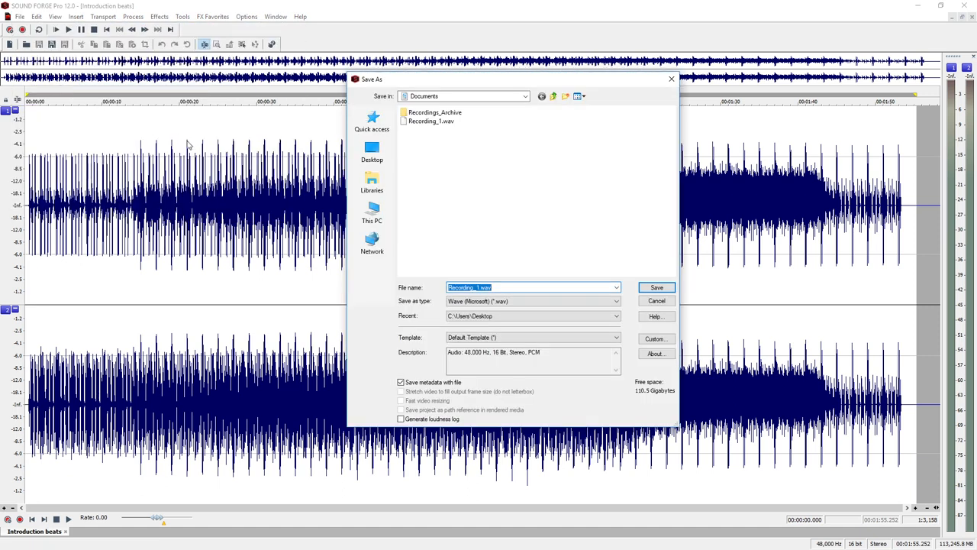
pyautogui.click(525, 95)
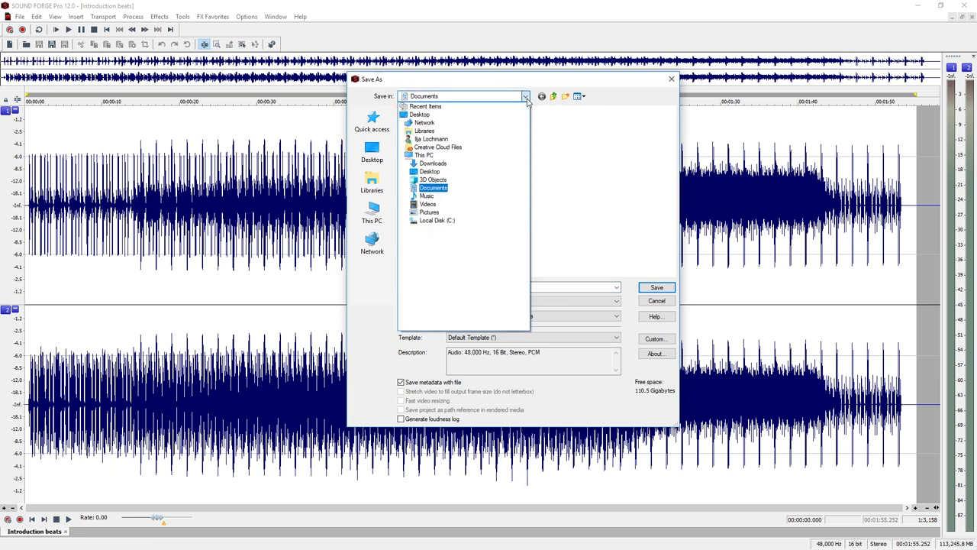
pyautogui.click(419, 115)
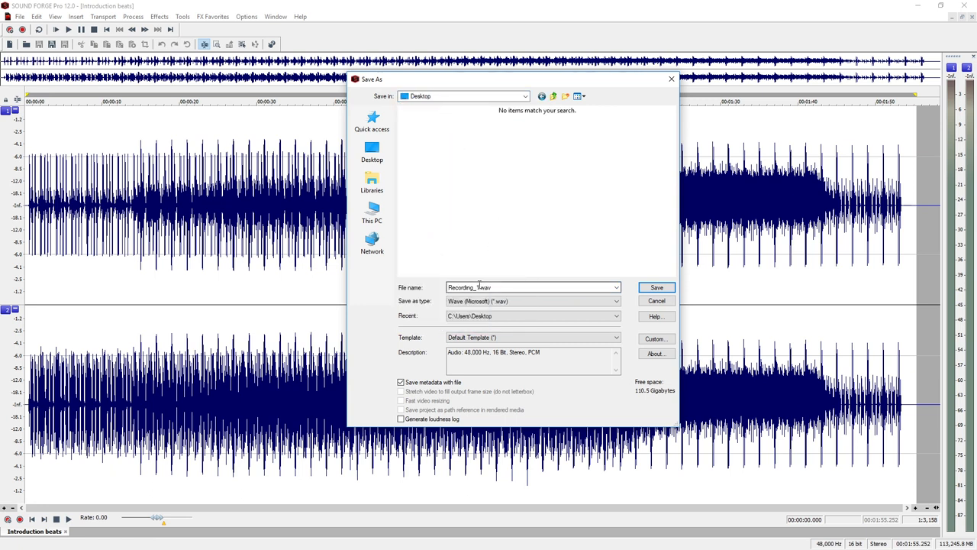
pyautogui.write('SoundForge_Track 1.wav')
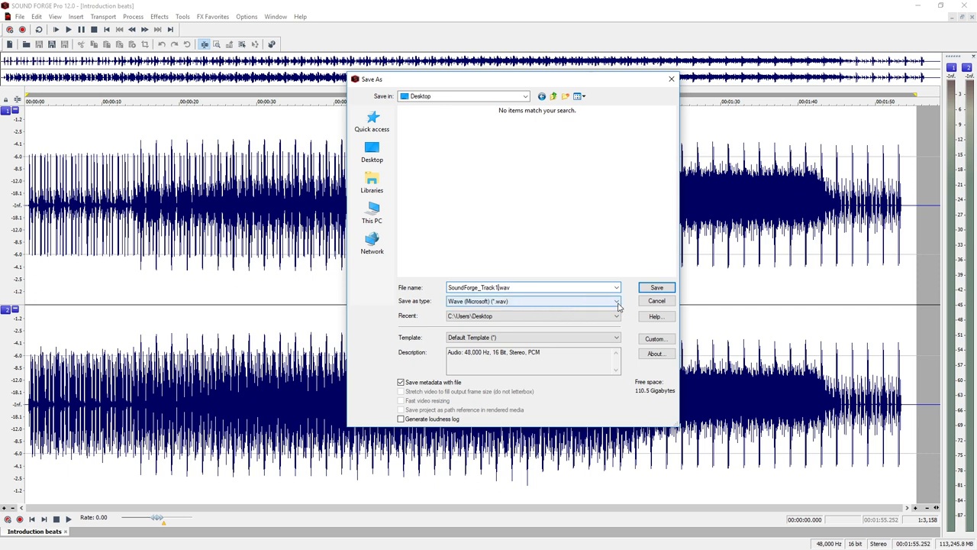
# - Change the save type from Wave to MP3 Audio (*.mp3)
pyautogui.click(615, 301)
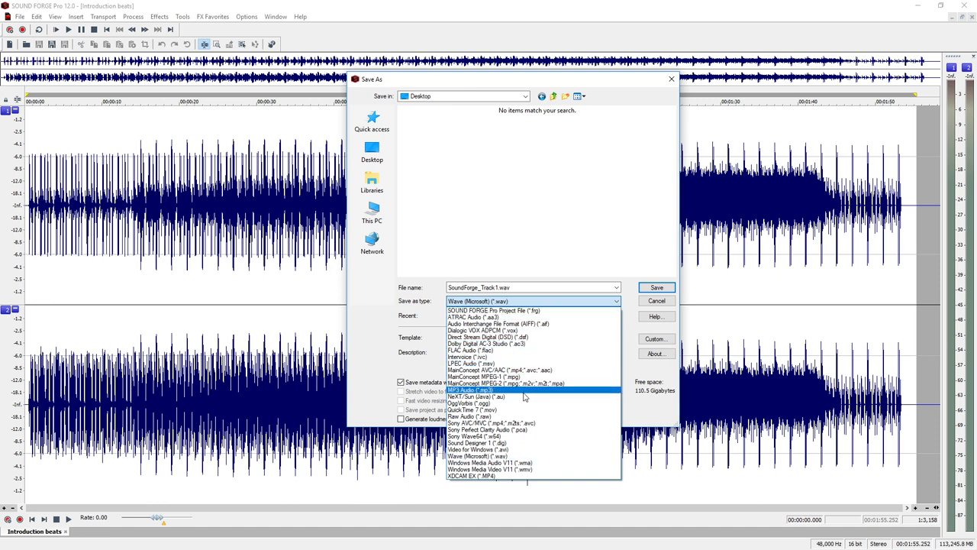
pyautogui.click(470, 390)
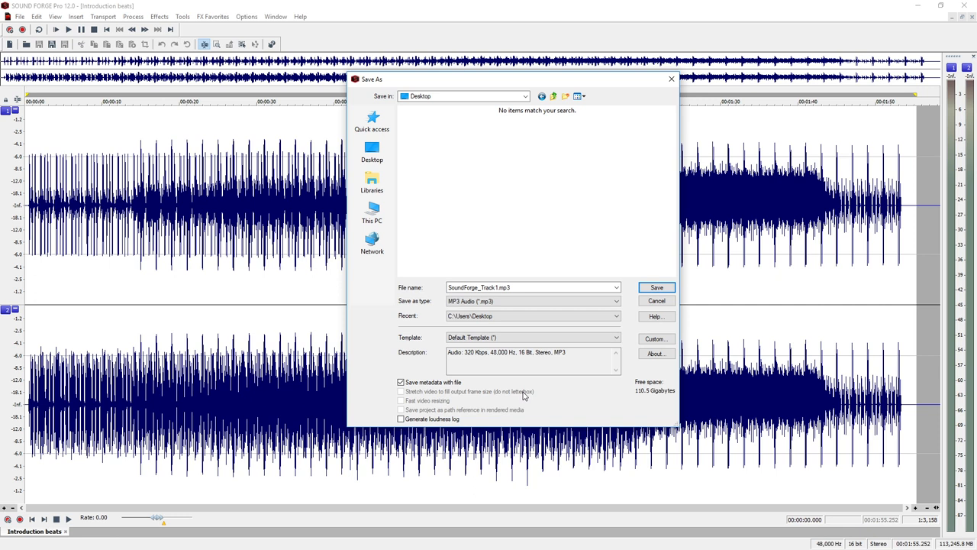
# - Use custom MP3 settings of 320 Kbps, 48,000 Hz, and Highest quality
pyautogui.click(655, 338)
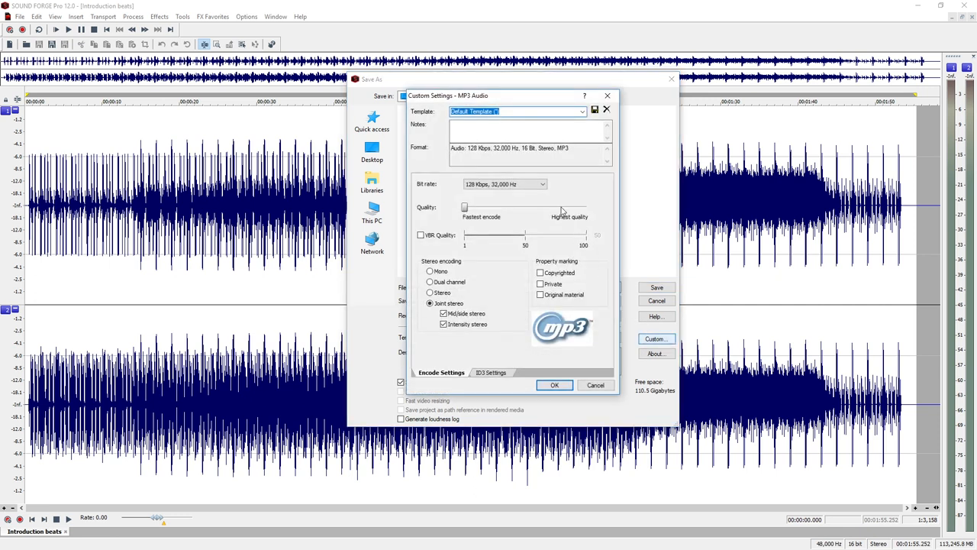
pyautogui.click(543, 184)
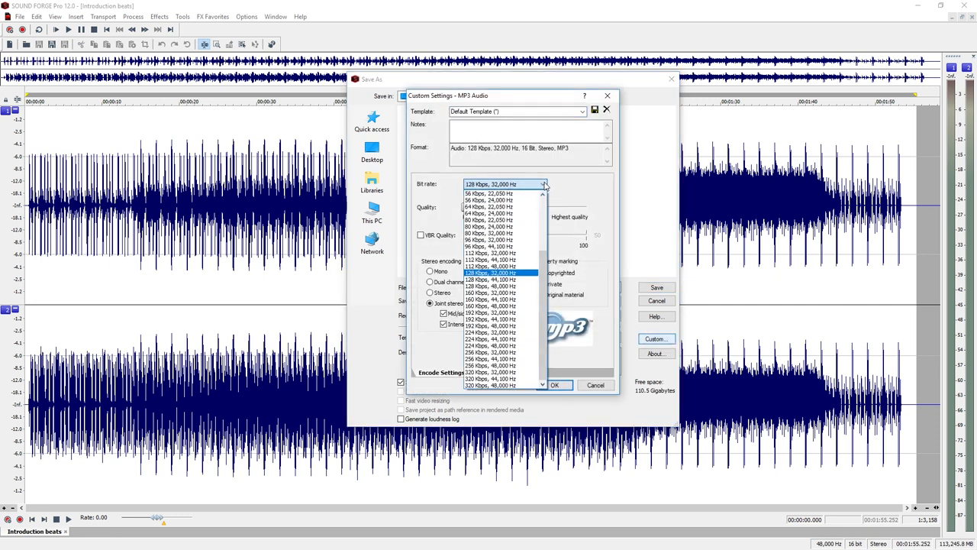
pyautogui.click(490, 385)
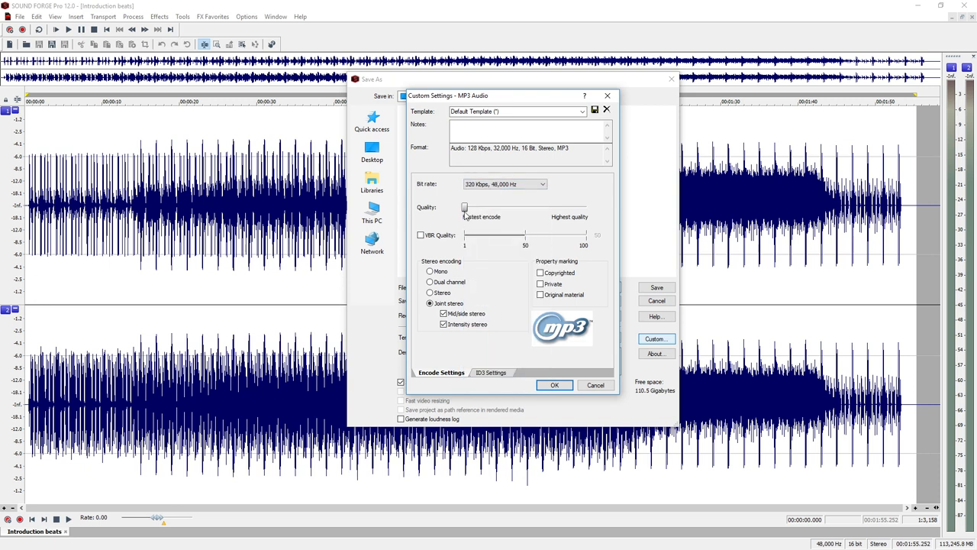
pyautogui.moveTo(464, 207); pyautogui.dragTo(585, 207)
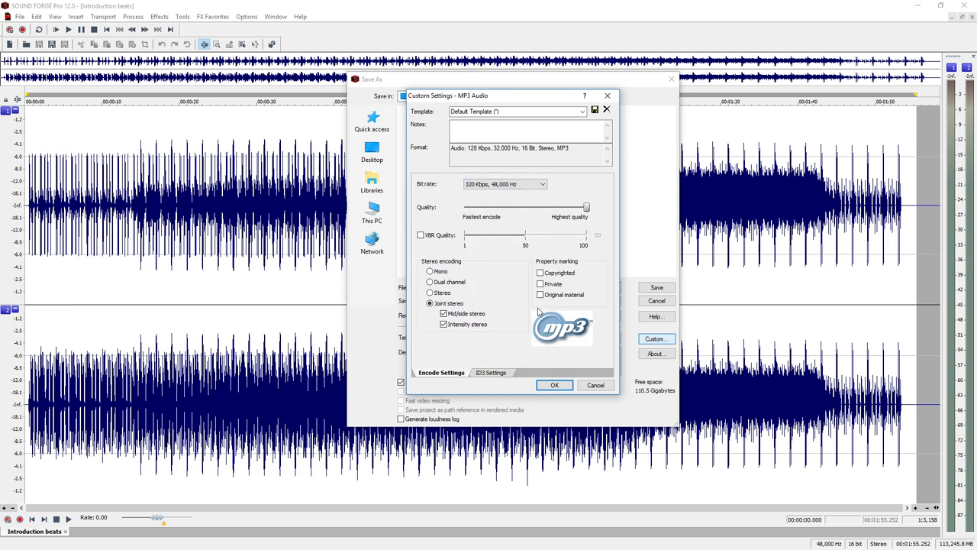
# - Add 'SoundForge' ID3 title and artist tags and confirm the 320 Kbps encoding
pyautogui.click(491, 372)
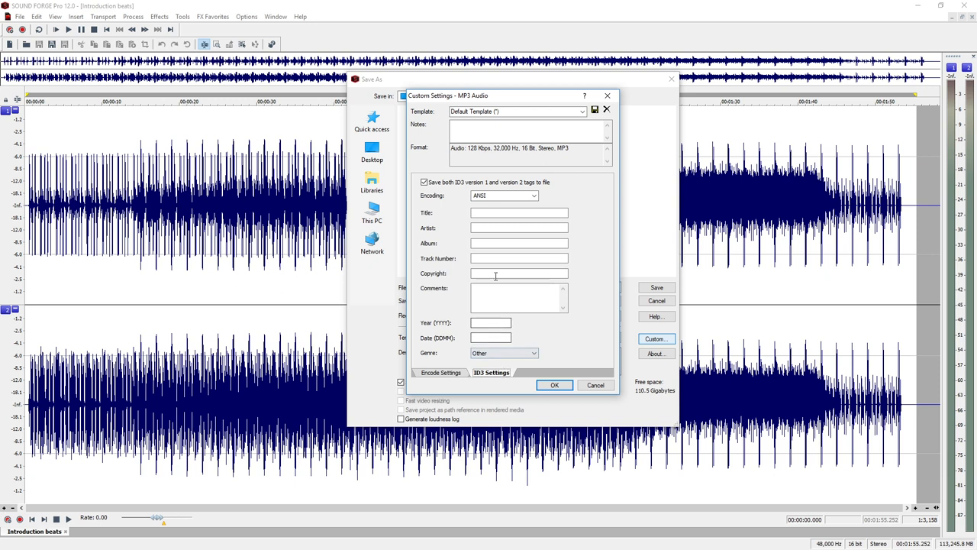
pyautogui.write('SoundForge')
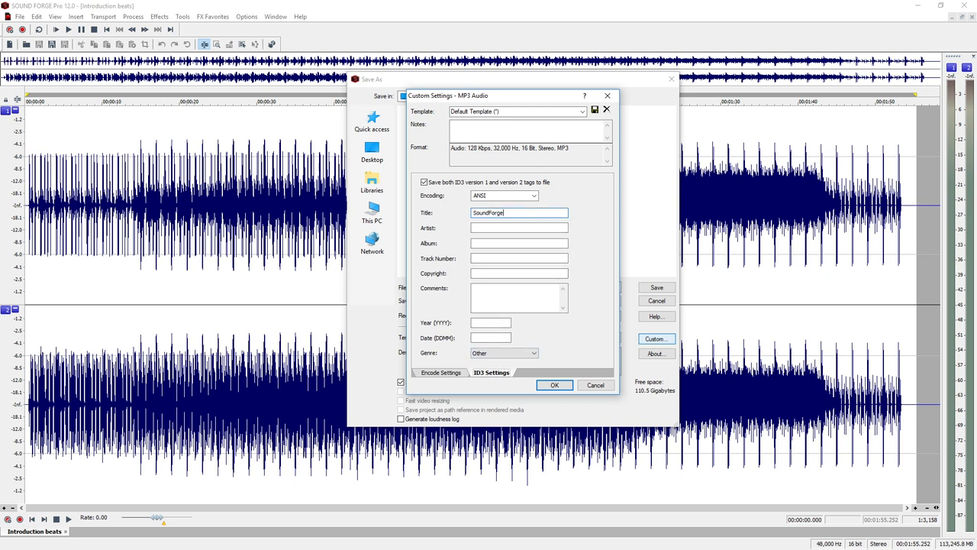
pyautogui.write('SoundForge_Artist')
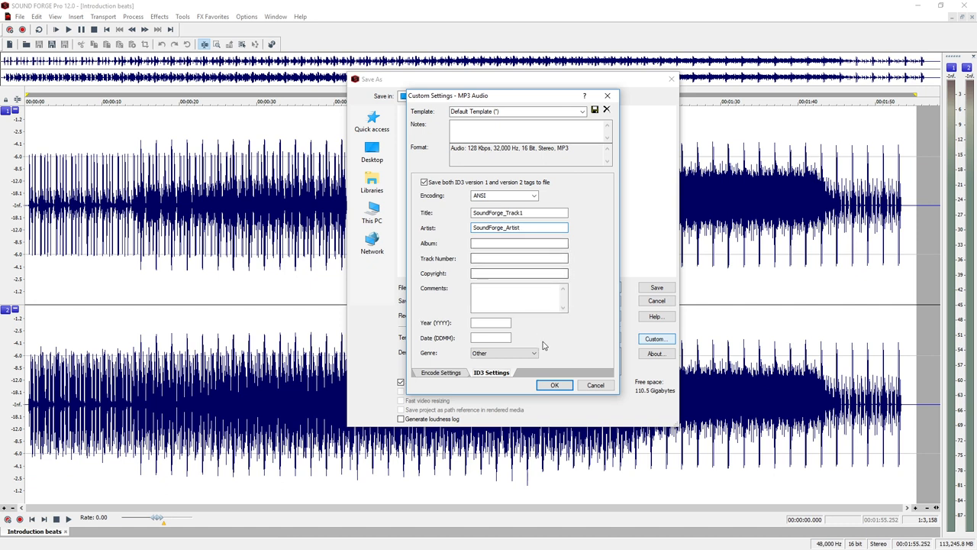
pyautogui.click(555, 385)
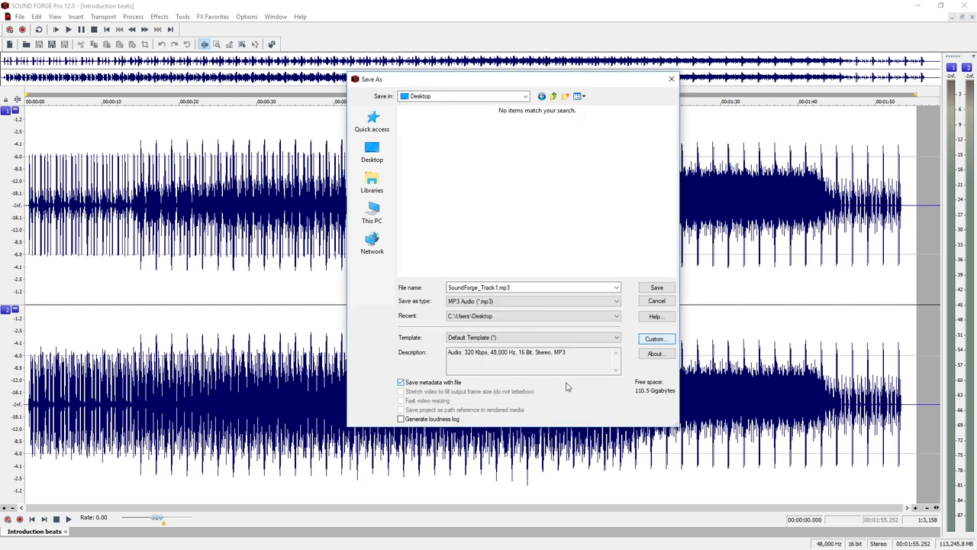
# - Save SoundForge_Track1.mp3 to the Desktop and let its peaks build
pyautogui.click(655, 287)
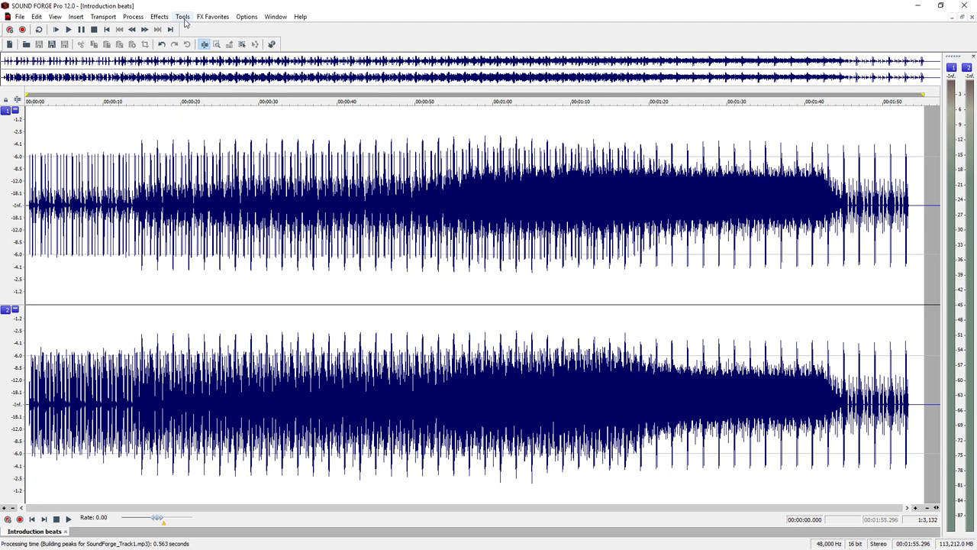
# - Launch the Batch Converter with SoundForge_Track1.mp3 listed for conversion
pyautogui.click(182, 16)
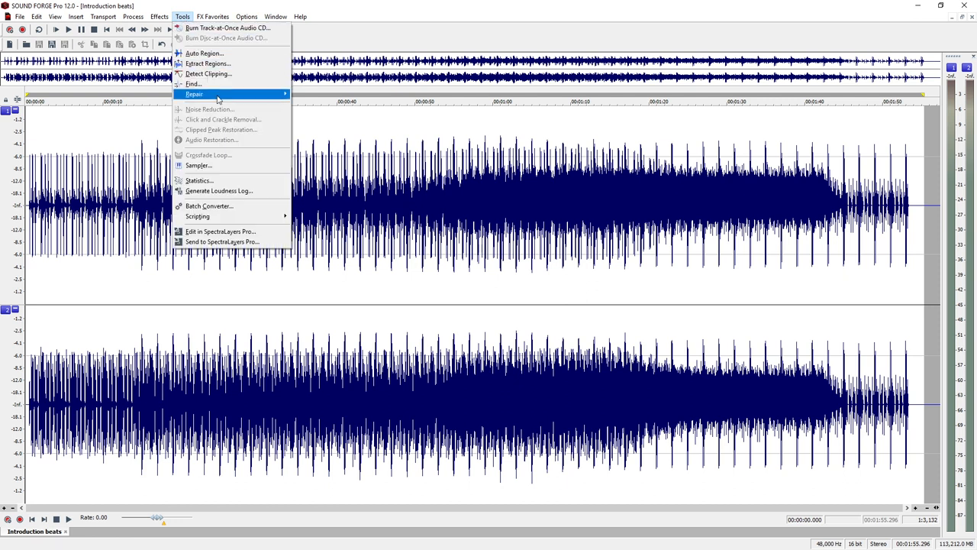
pyautogui.moveTo(208, 207)
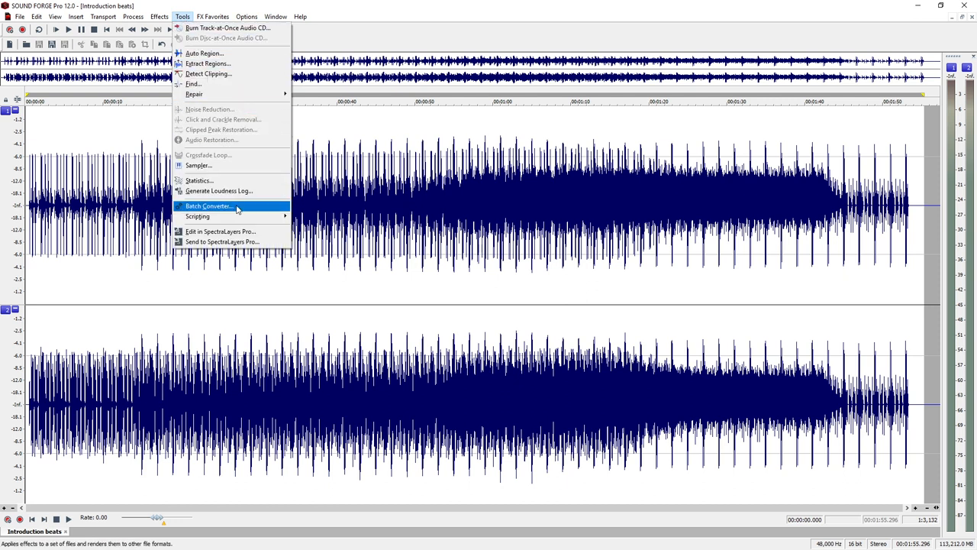
pyautogui.click(208, 206)
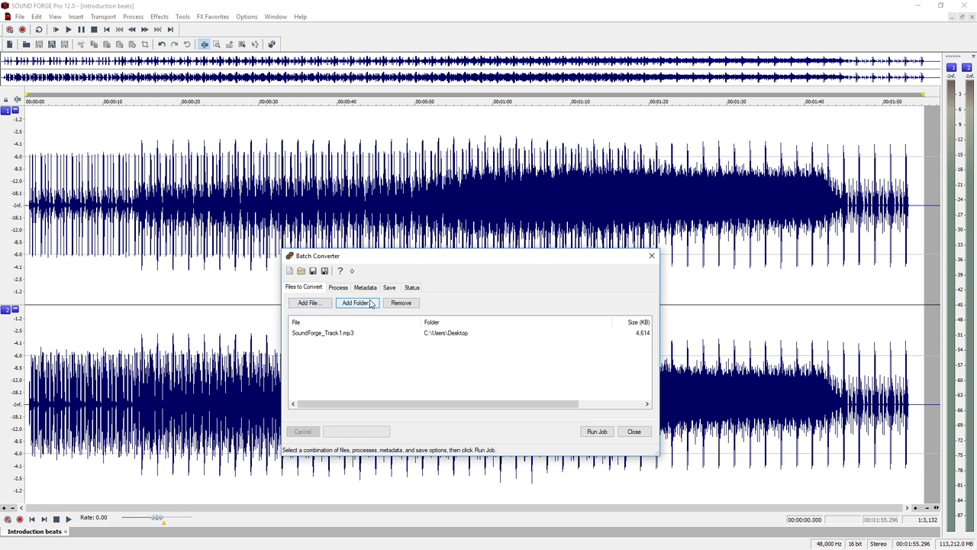
# - Add the Desktop\Wav_Tracks folder to the batch and show the empty Process list
pyautogui.click(356, 302)
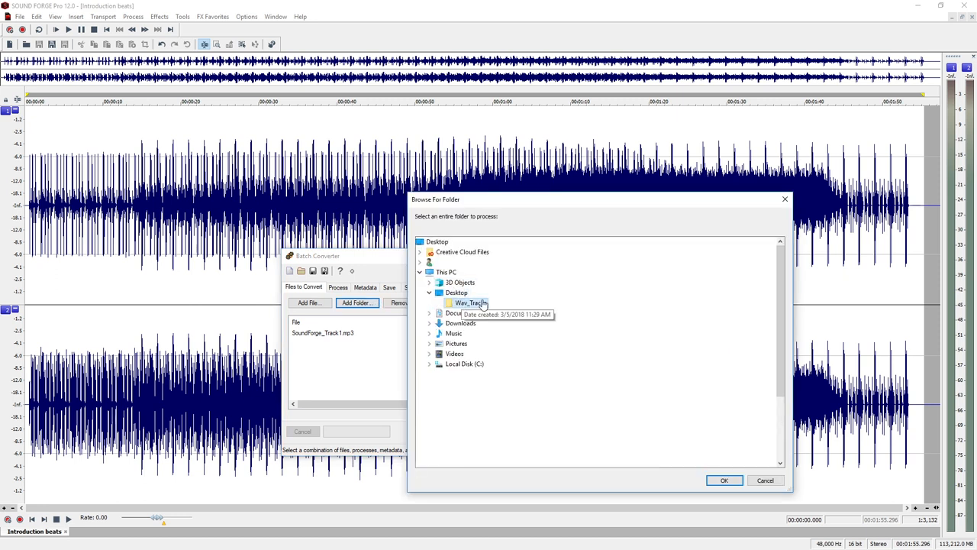
pyautogui.click(723, 480)
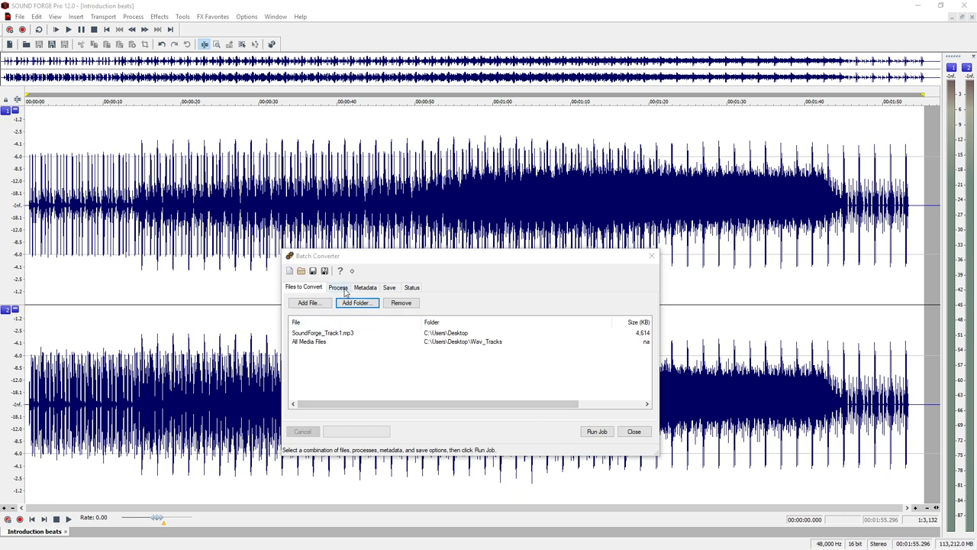
pyautogui.click(338, 287)
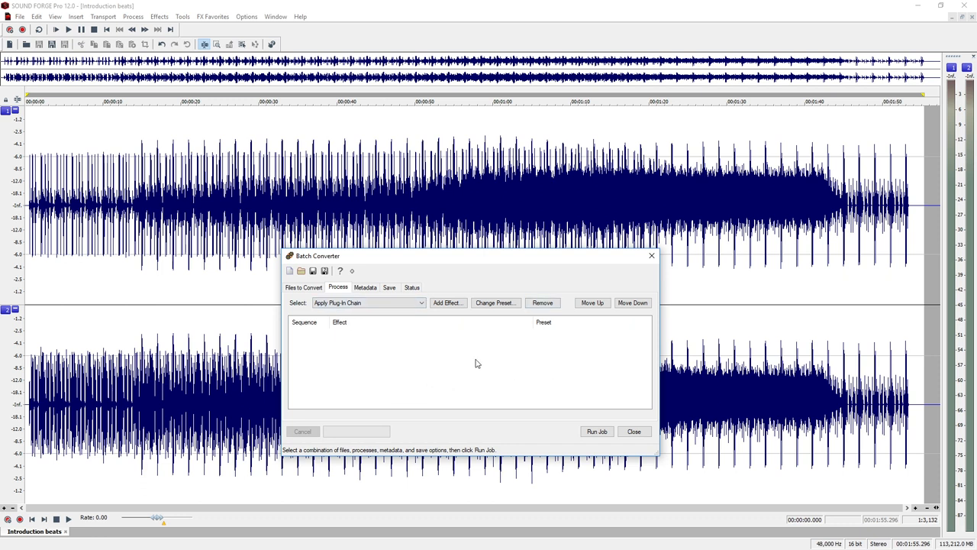
# - Set batch metadata Artist to SoundForge_Artist and Source/Album to SoundForge_Album
pyautogui.click(365, 287)
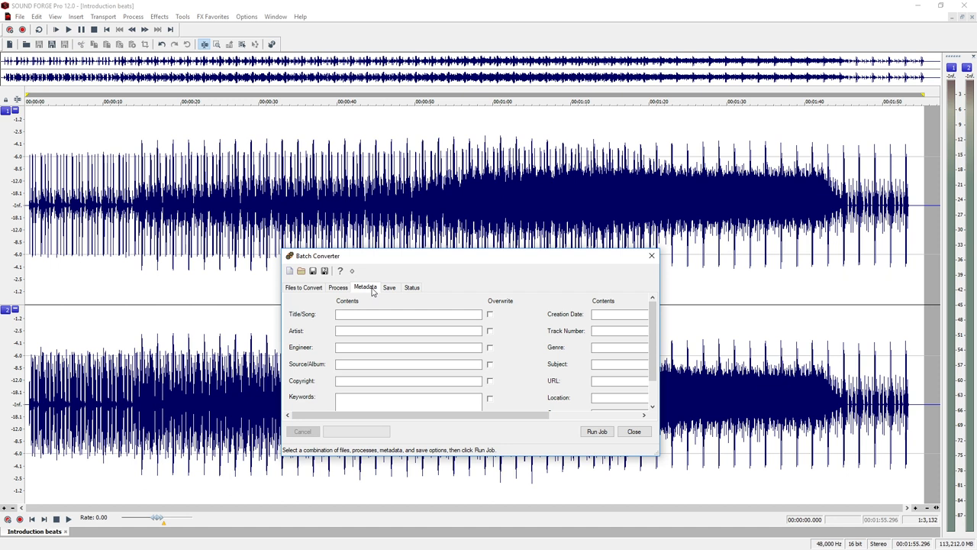
pyautogui.click(408, 331)
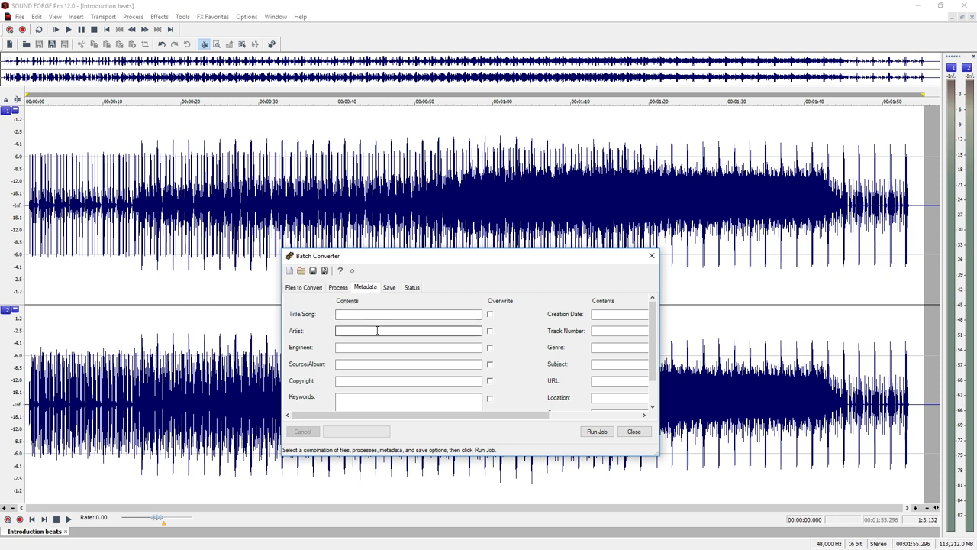
pyautogui.write('SoundForge_Artist')
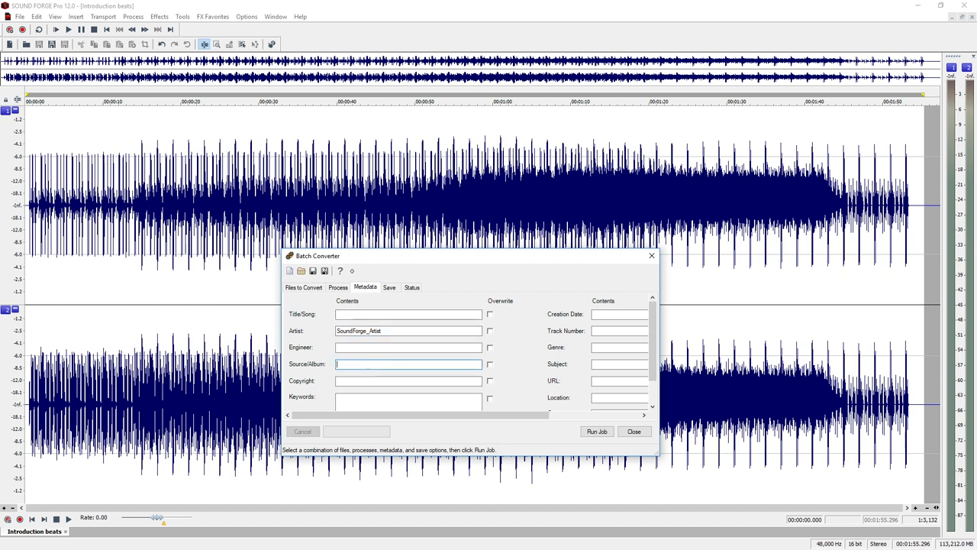
pyautogui.write('SoundForge_Album')
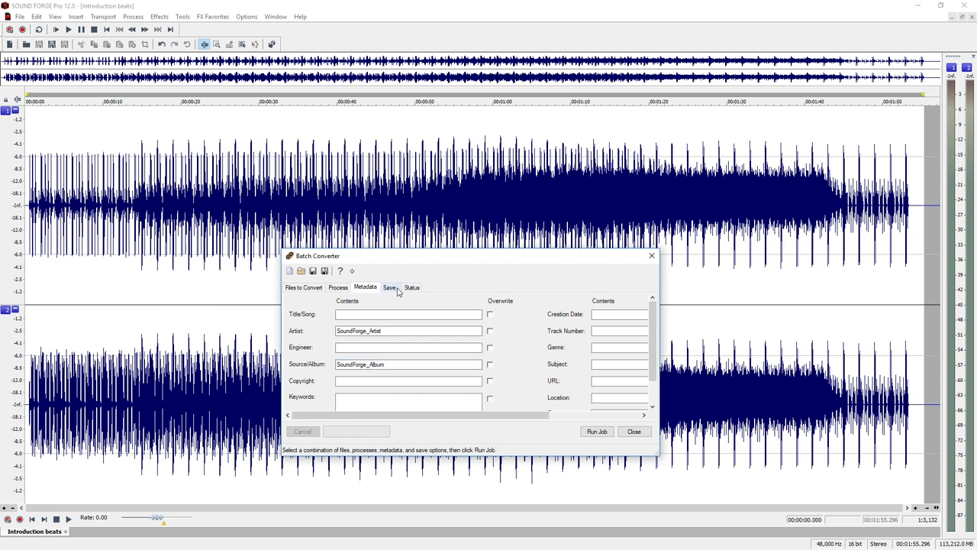
# - Add MP3 save options targeting D:\Finished_Album and run the batch job
pyautogui.click(389, 287)
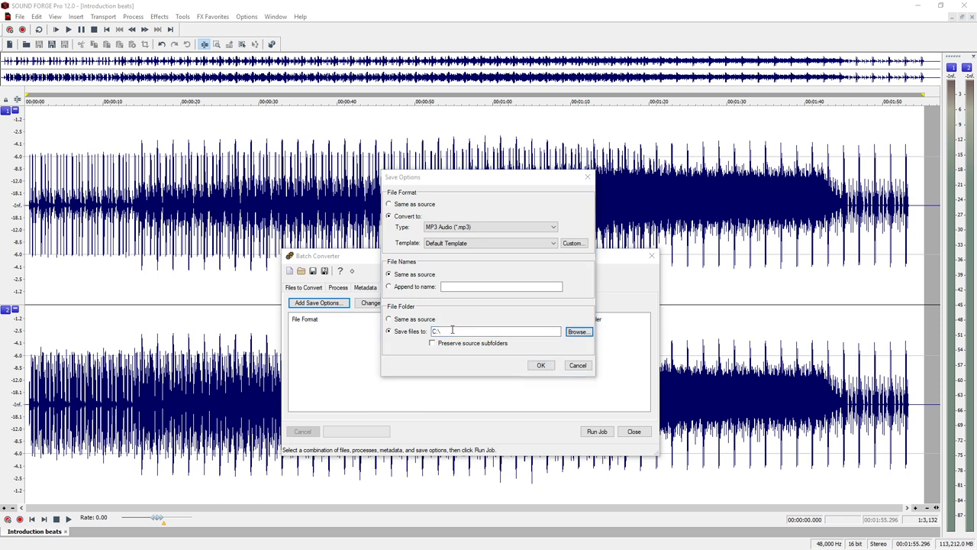
pyautogui.write('D:\\Finished_Album')
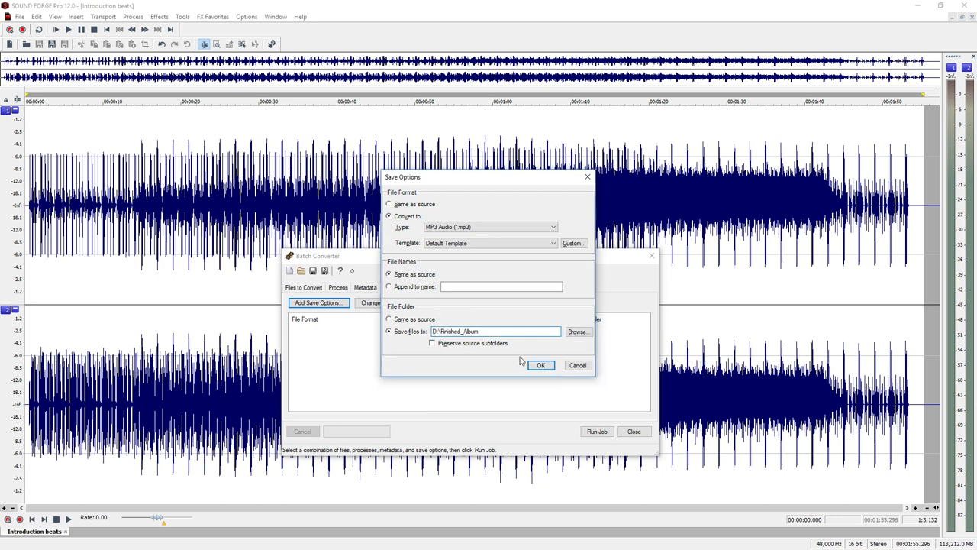
pyautogui.click(540, 365)
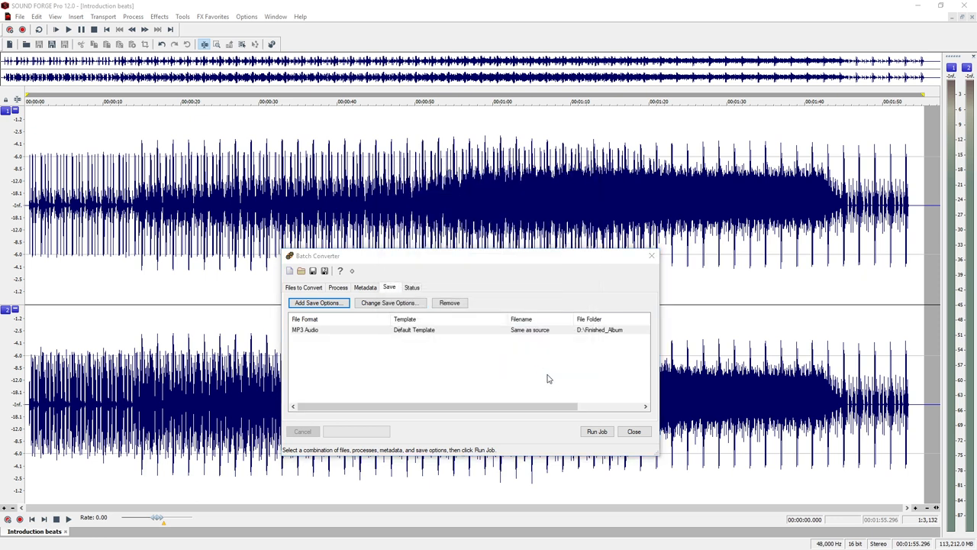
pyautogui.click(596, 432)
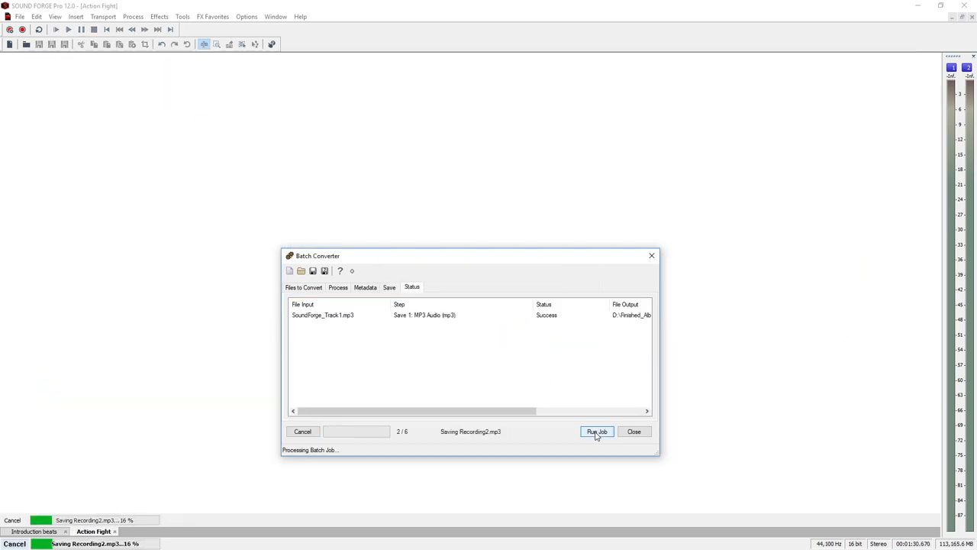